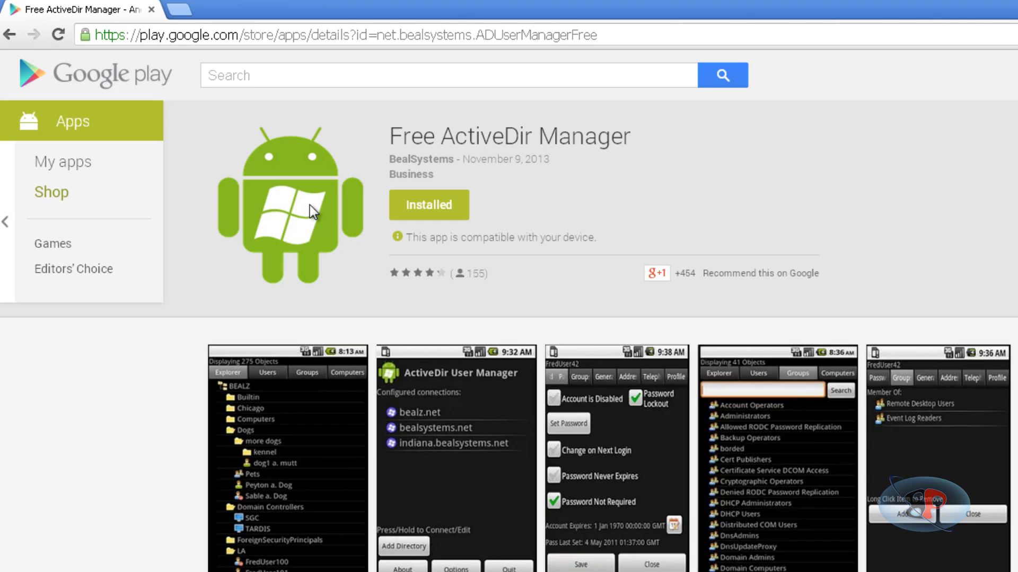
mouse_move(464, 165)
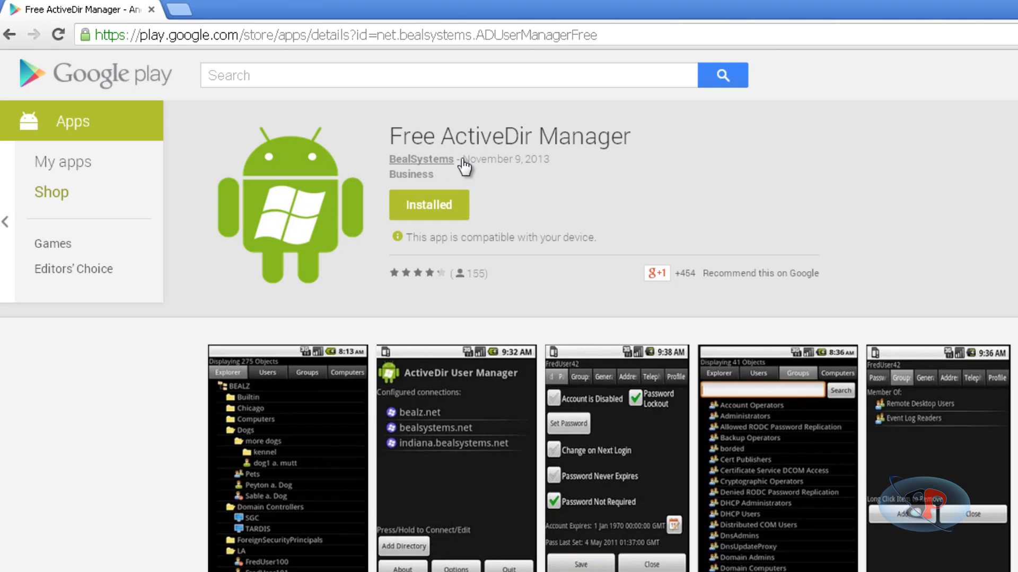
mouse_move(558, 236)
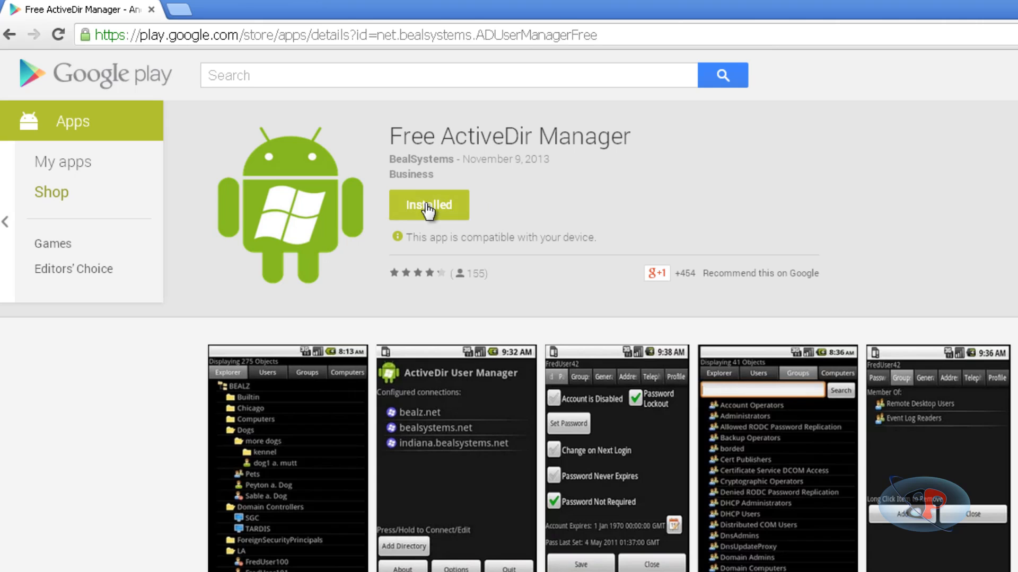
mouse_move(474, 207)
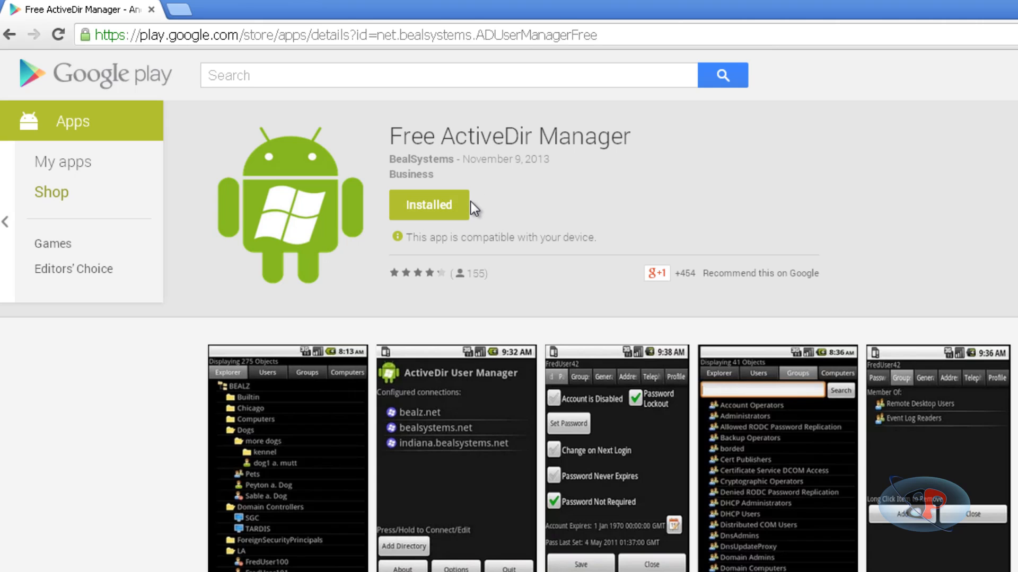
mouse_move(740, 523)
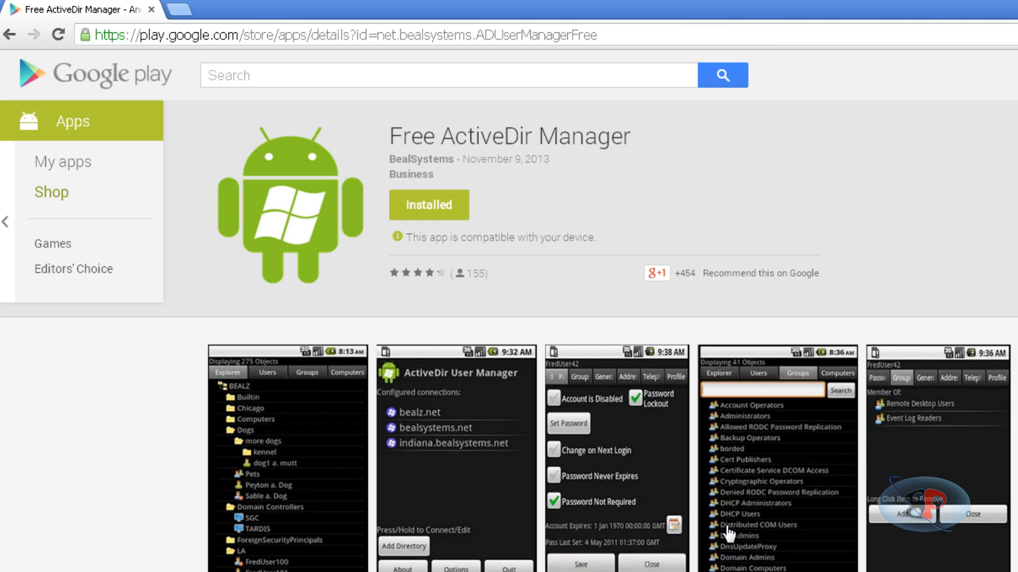
mouse_move(727, 532)
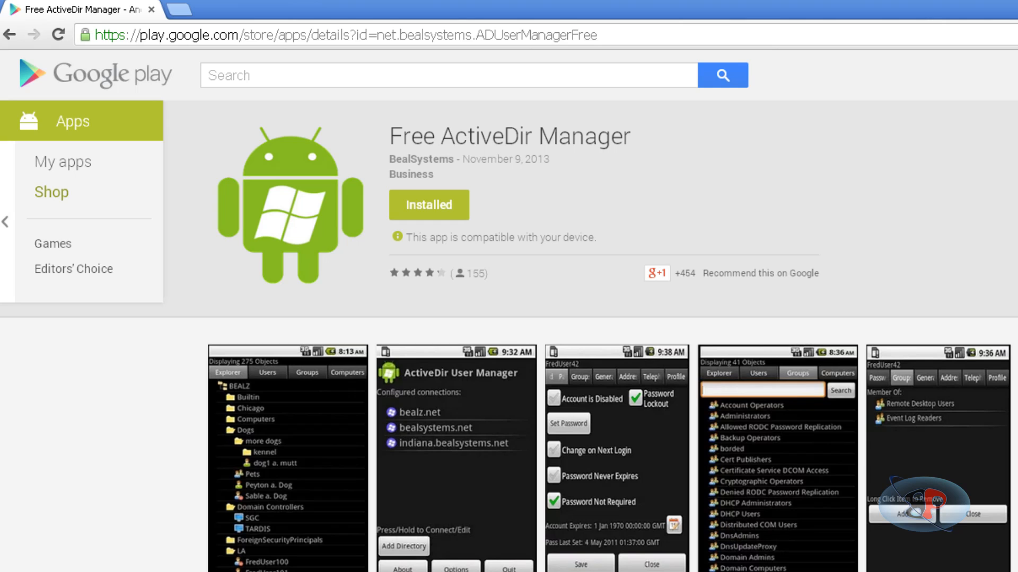
mouse_move(728, 533)
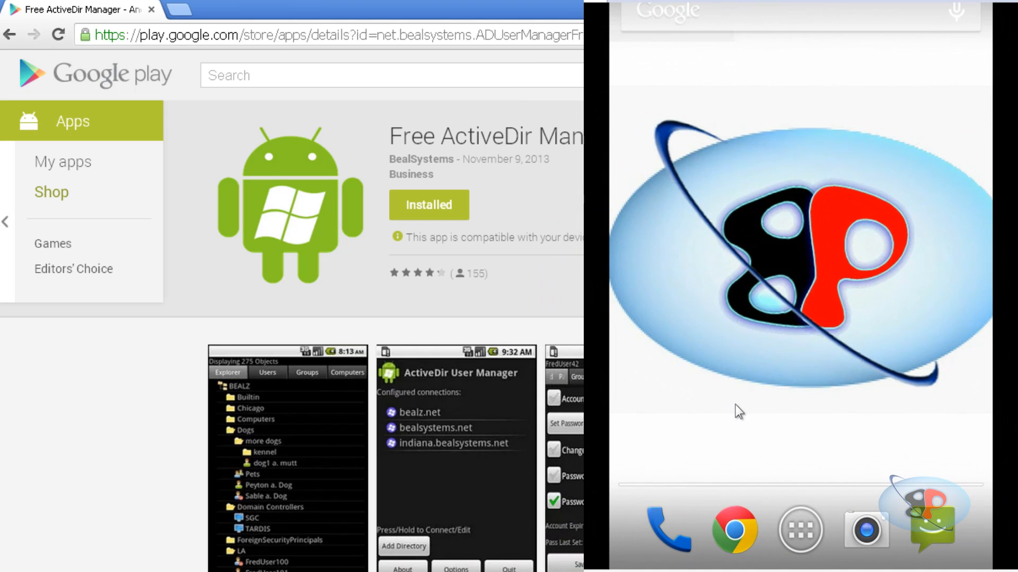
Step: Create connection 'bp' for busyping.net with user arunna, server 10.0.0.61 and TLS/389, and save it
click(800, 529)
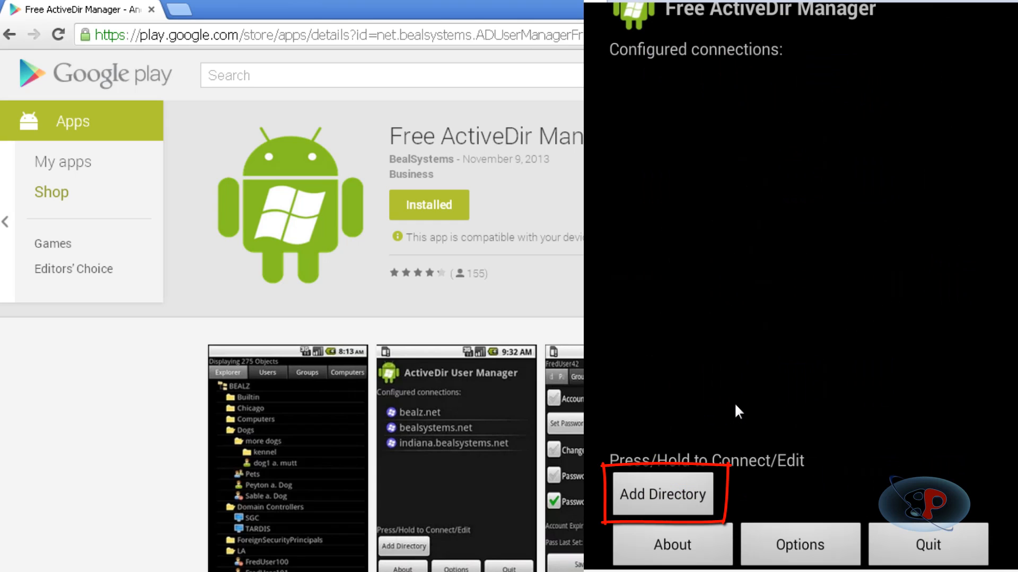
click(662, 494)
text(busyping.net)
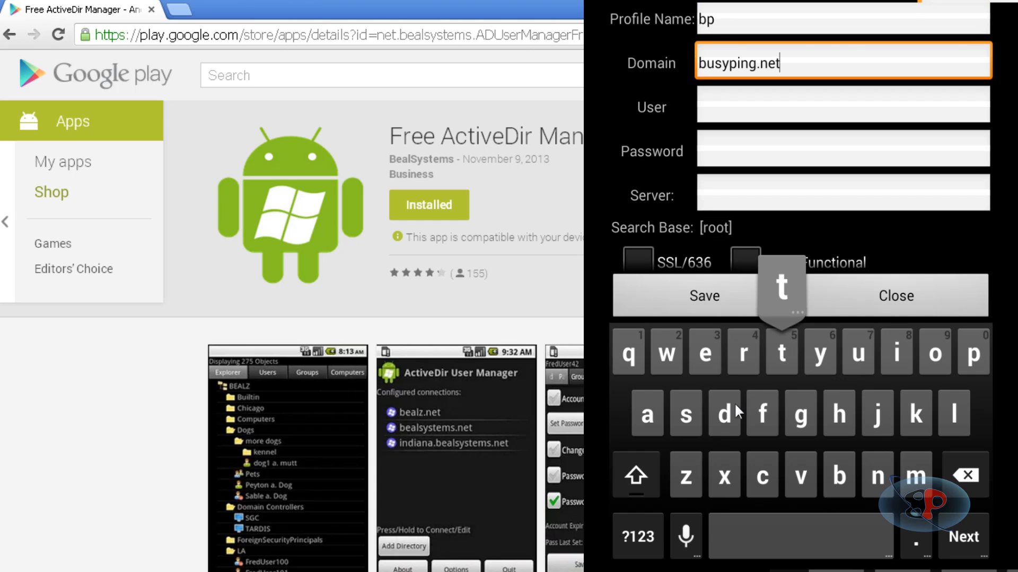
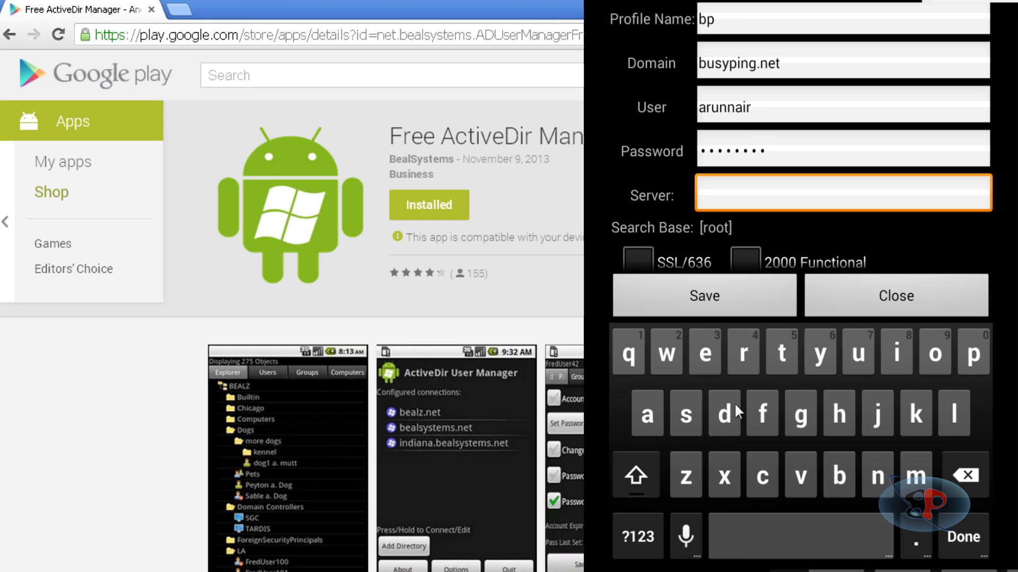
click(636, 537)
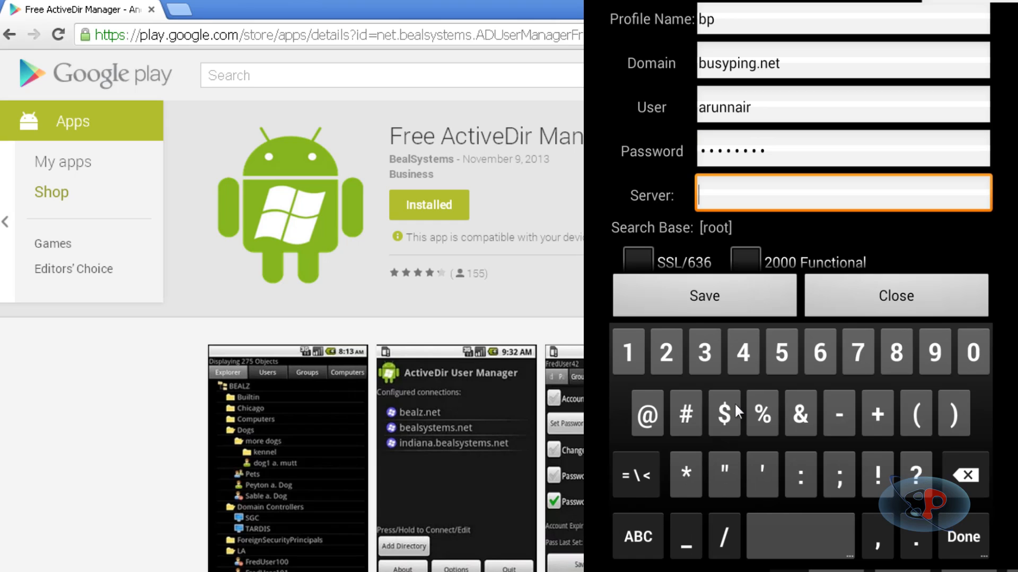
text(10.0.0.61)
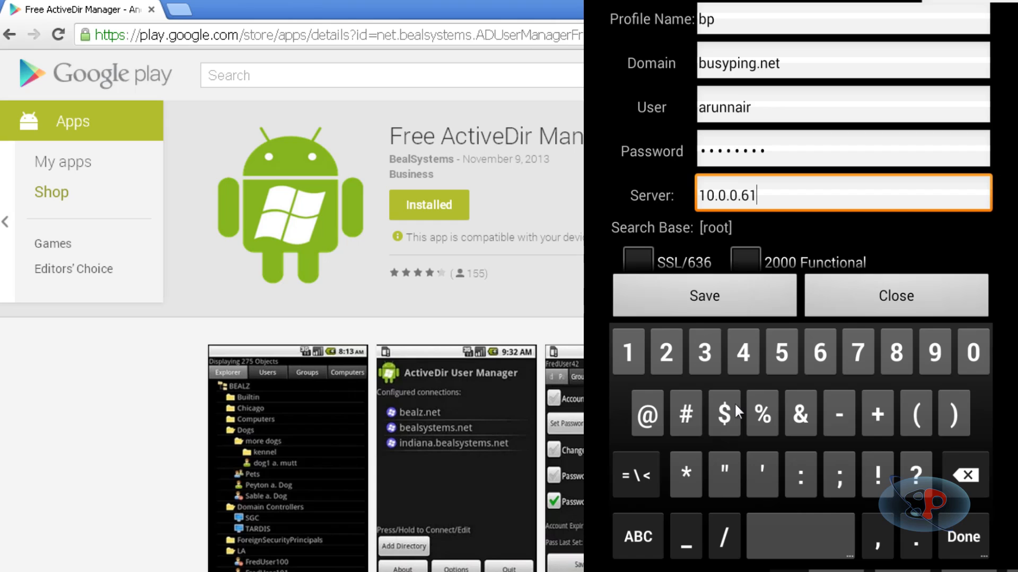
click(963, 536)
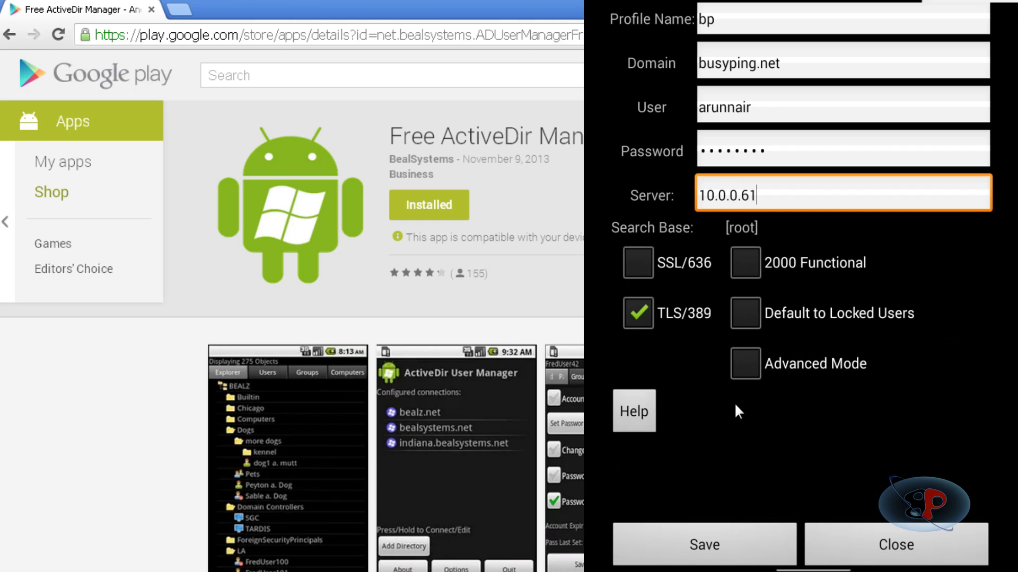
click(704, 545)
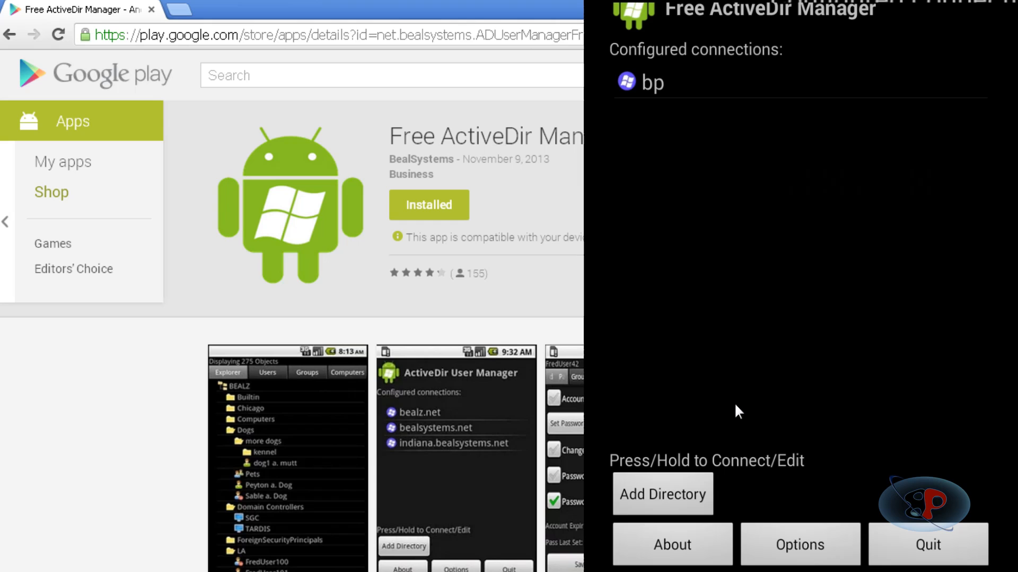
Step: Log in through the bp connection to show the BUSYPING directory tree
click(649, 81)
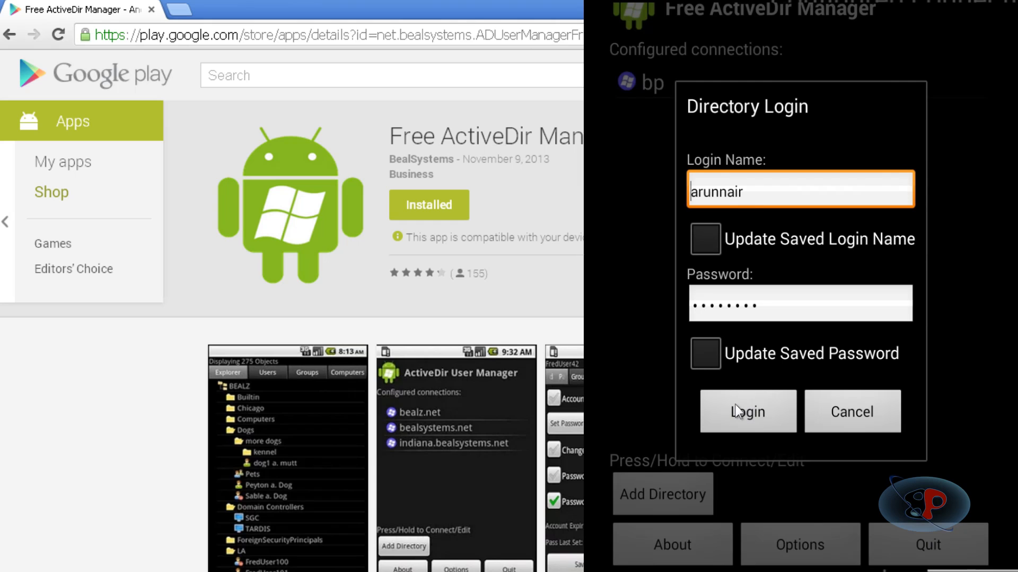
click(747, 412)
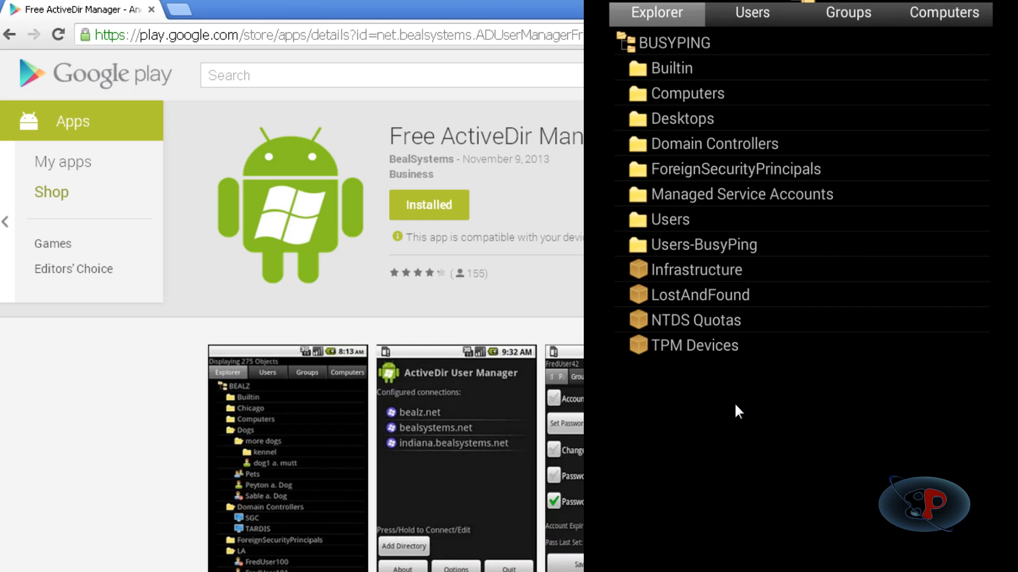
mouse_move(724, 452)
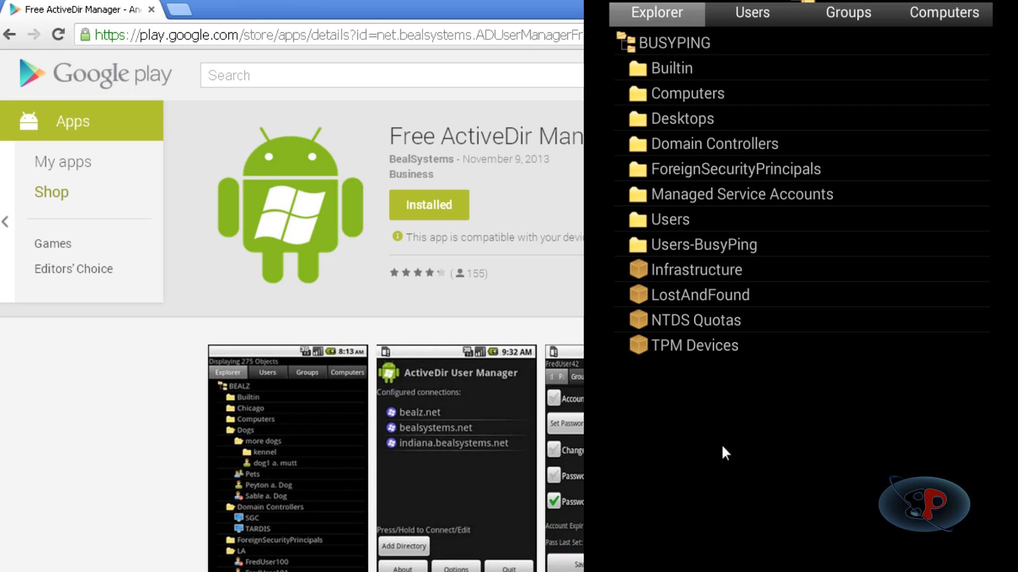
mouse_move(655, 551)
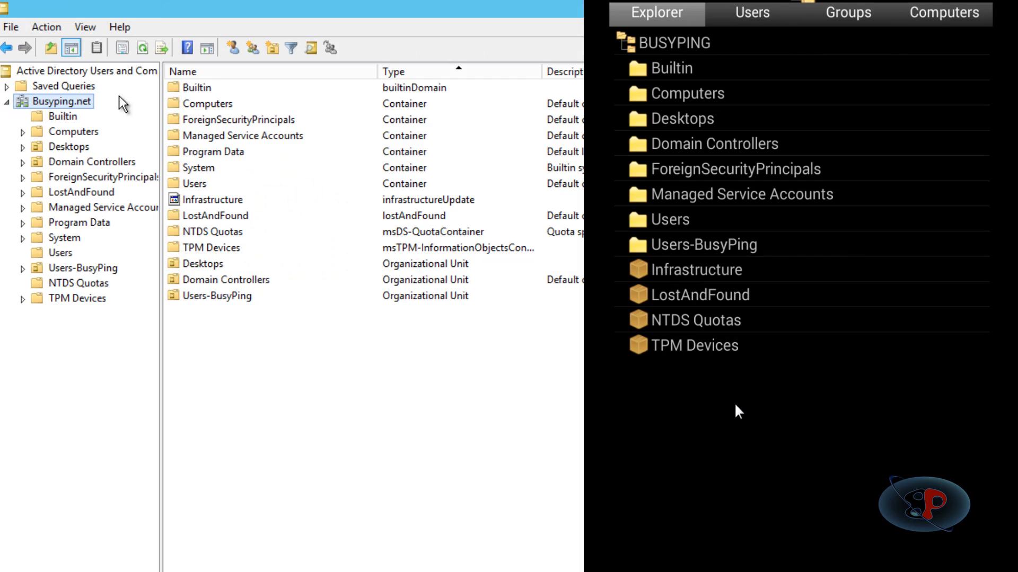
mouse_move(85, 259)
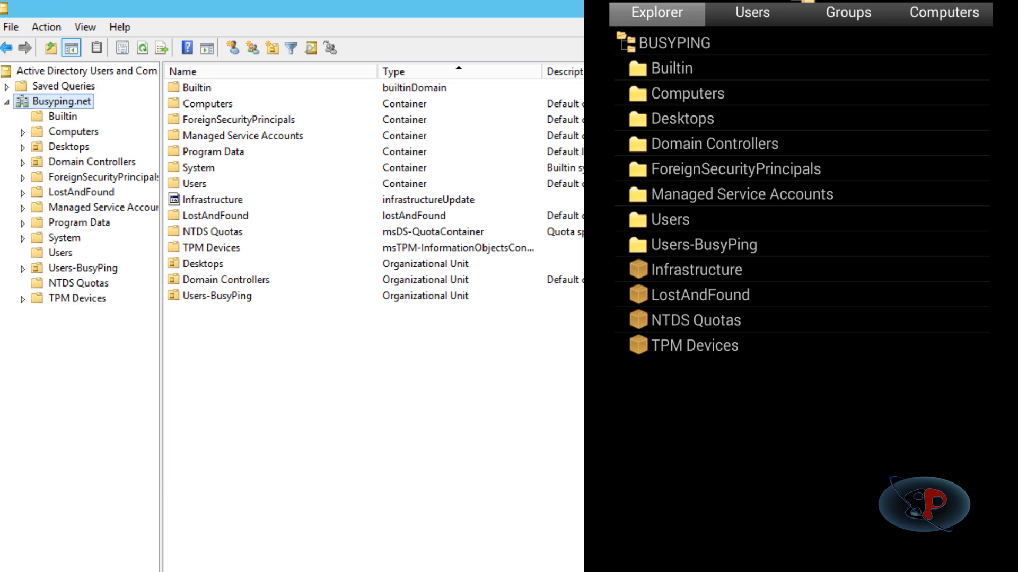
mouse_move(737, 413)
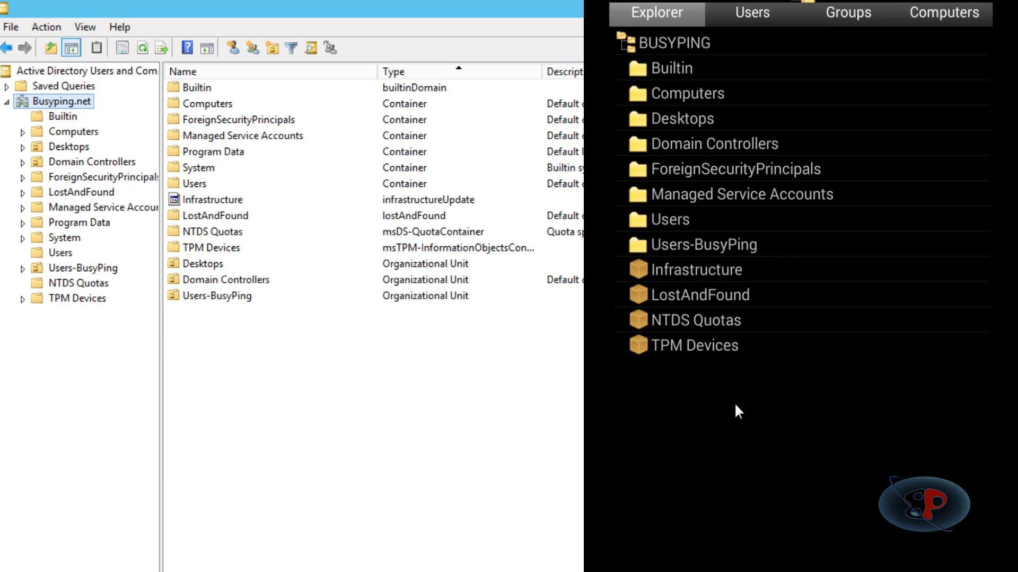
mouse_move(727, 466)
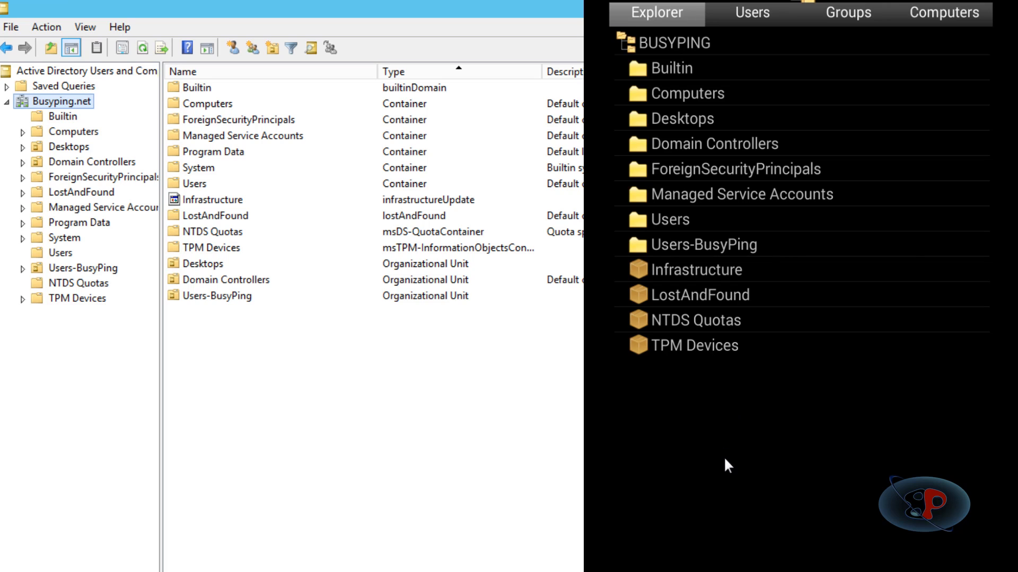
mouse_move(716, 280)
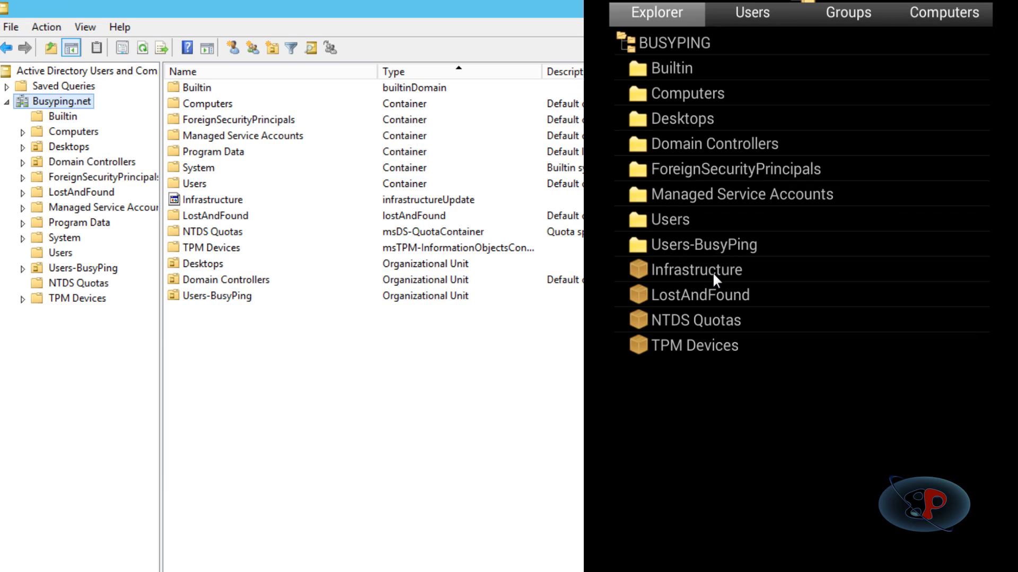
Step: Select Busyping.net in the server's tree to show its top-level containers
click(702, 244)
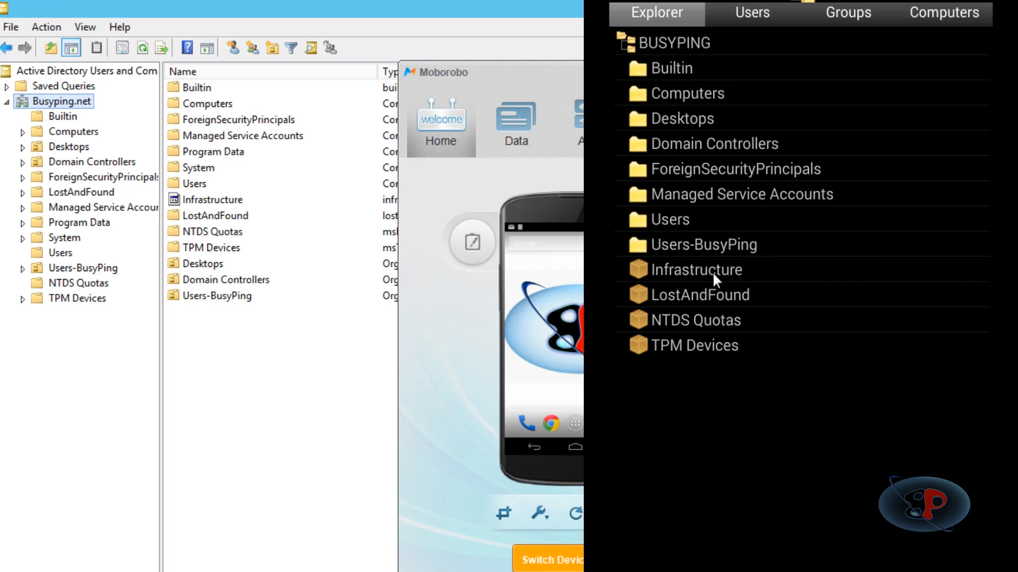
Step: Set a new password for the user on the Password tab and confirm it
click(750, 13)
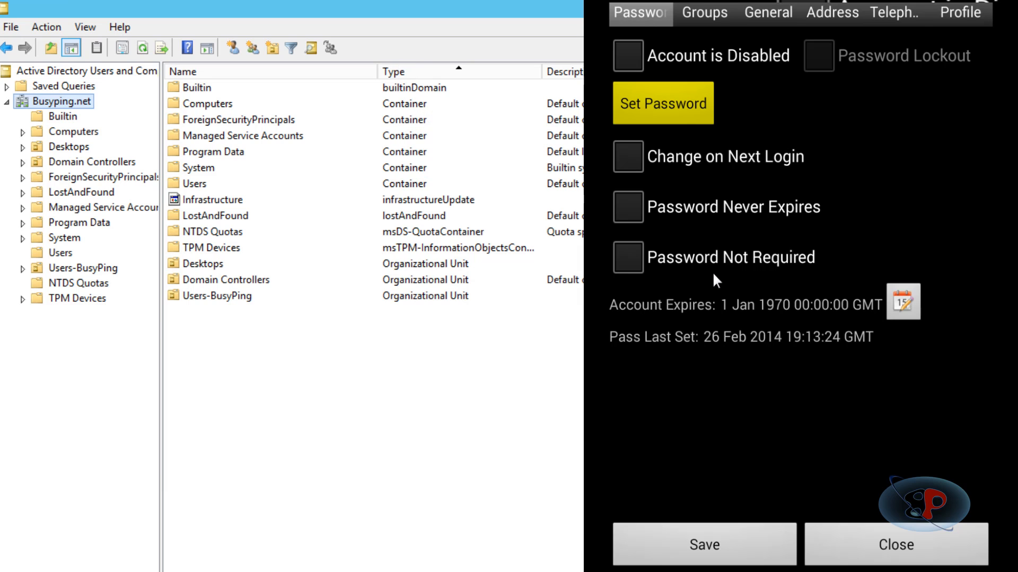
click(661, 103)
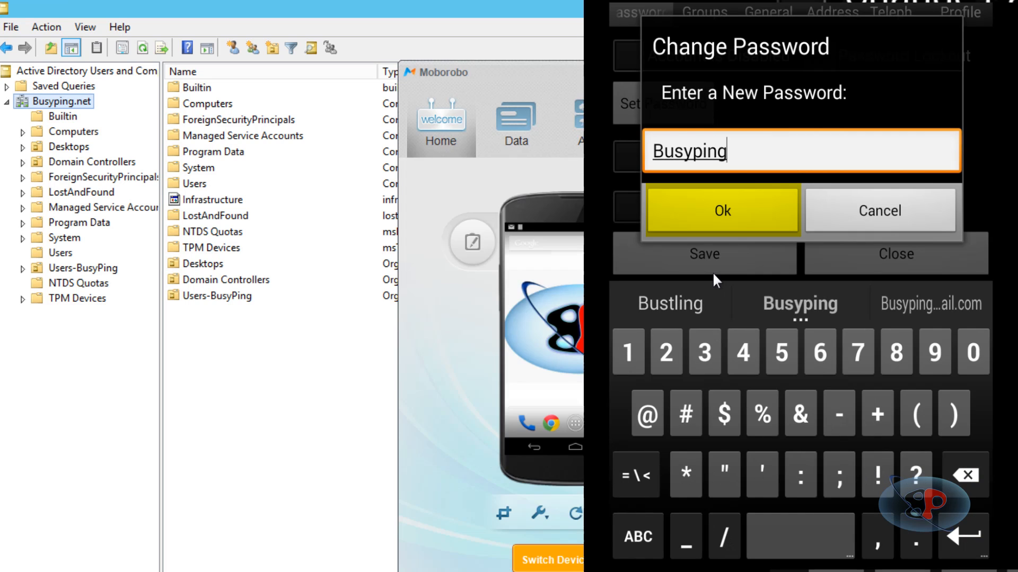
click(721, 210)
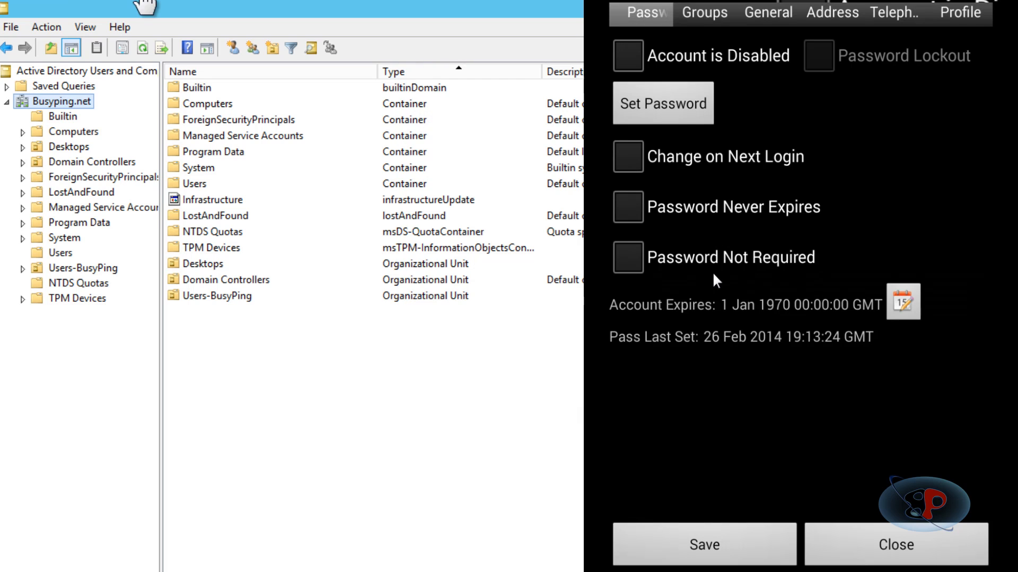
mouse_move(76, 195)
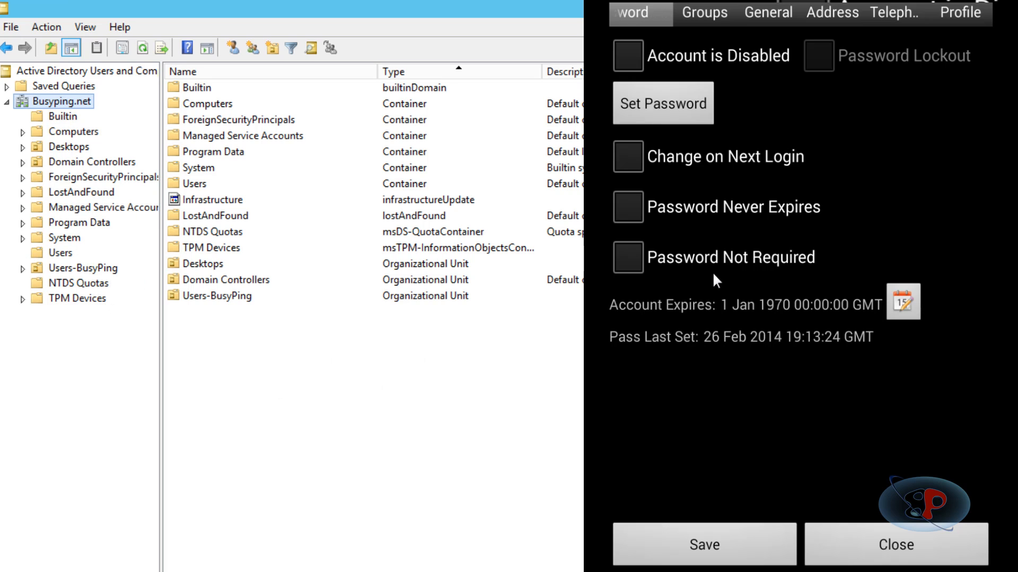
Step: Switch to another user's password settings and mark the account disabled
click(626, 155)
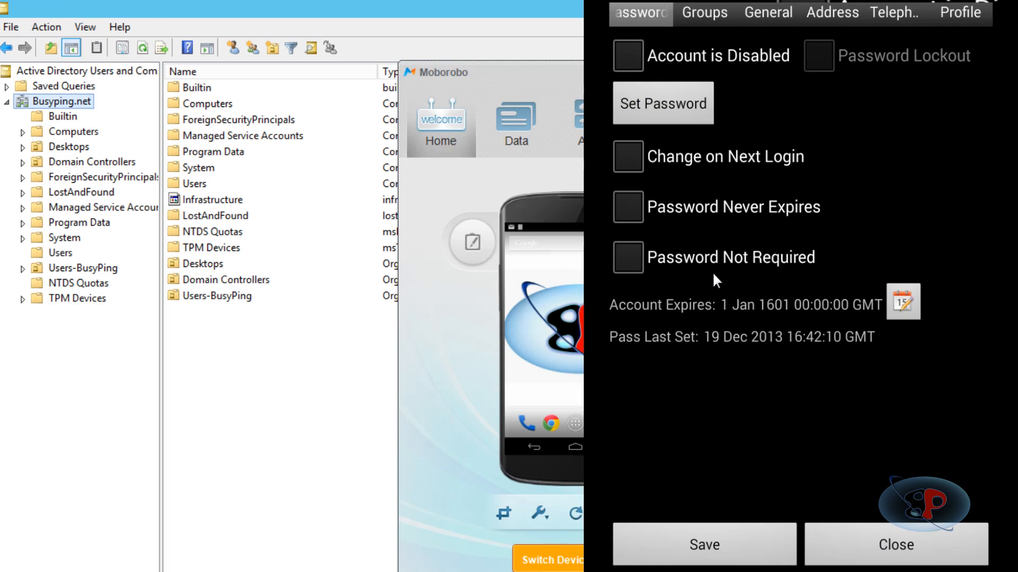
click(627, 55)
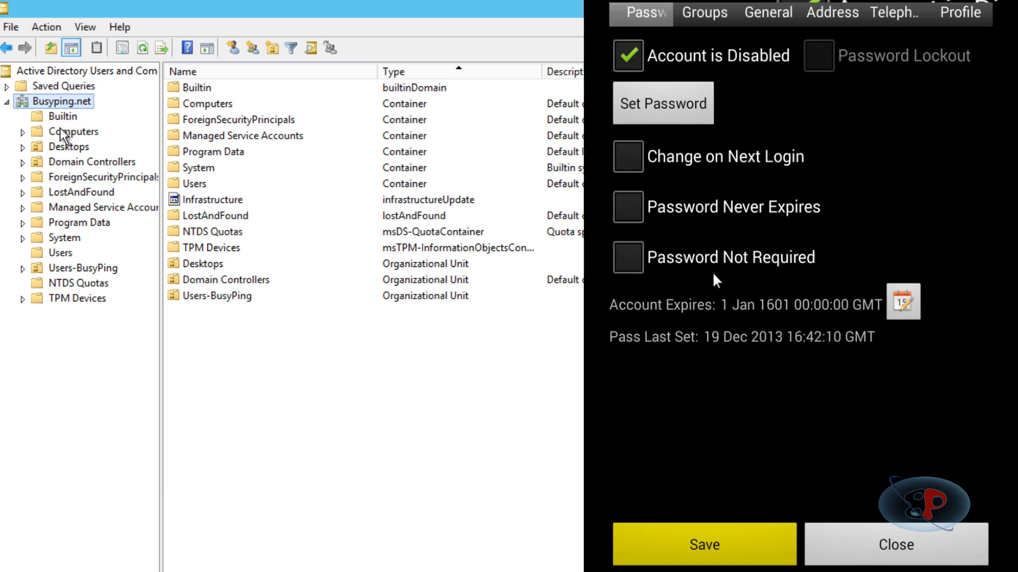
click(751, 13)
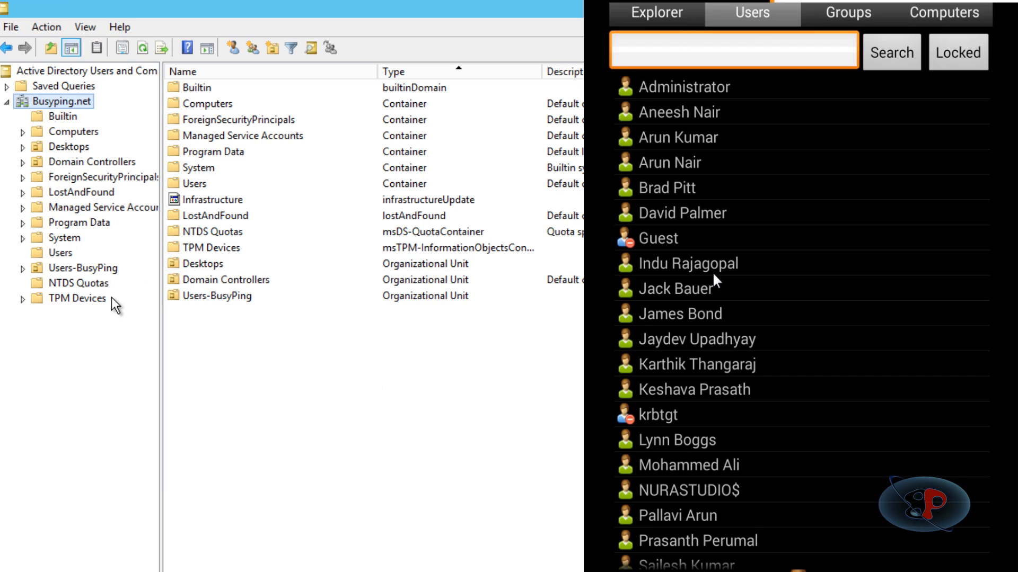
click(23, 299)
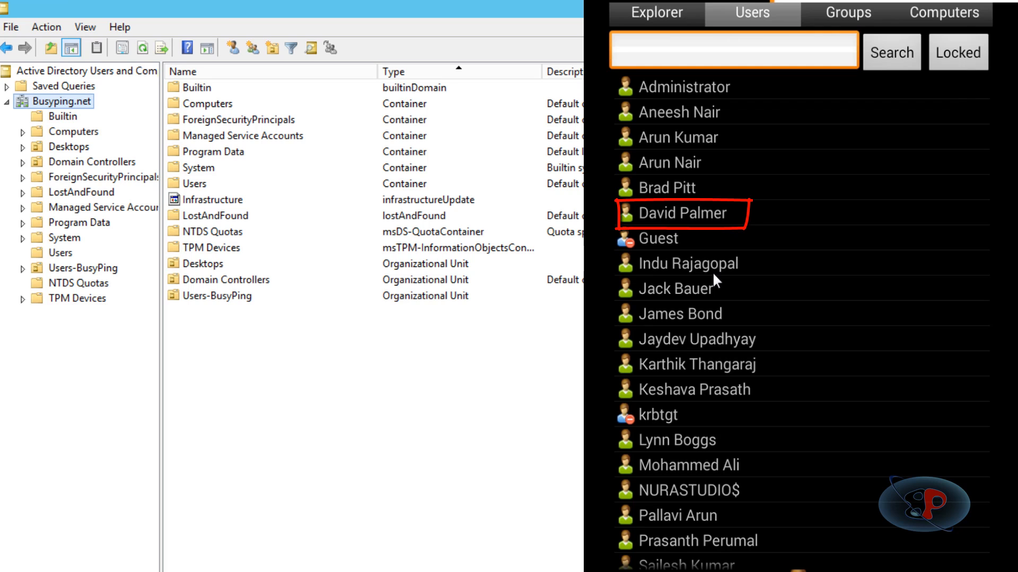
click(671, 213)
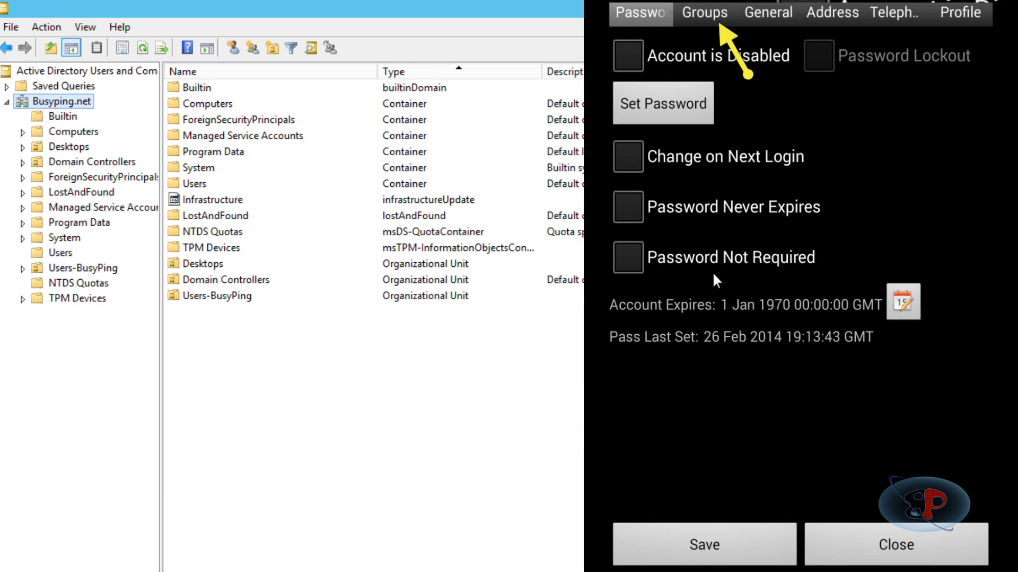
click(704, 13)
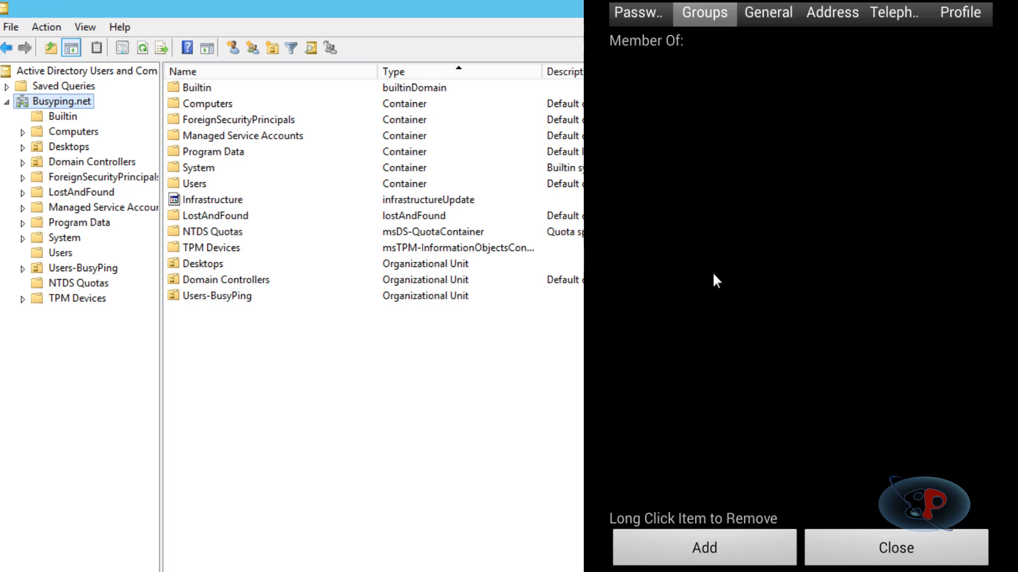
click(704, 547)
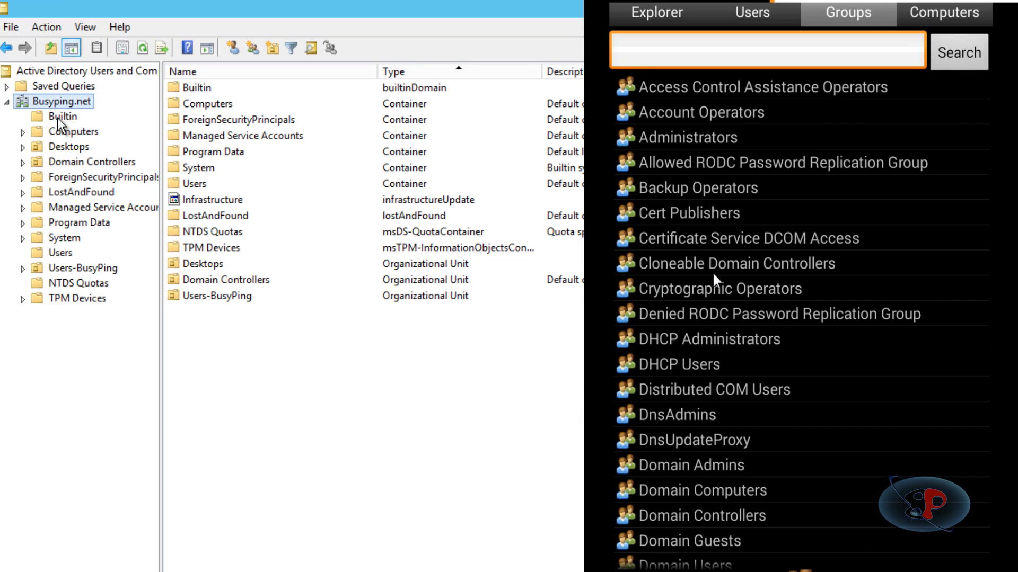
scroll(down, 3)
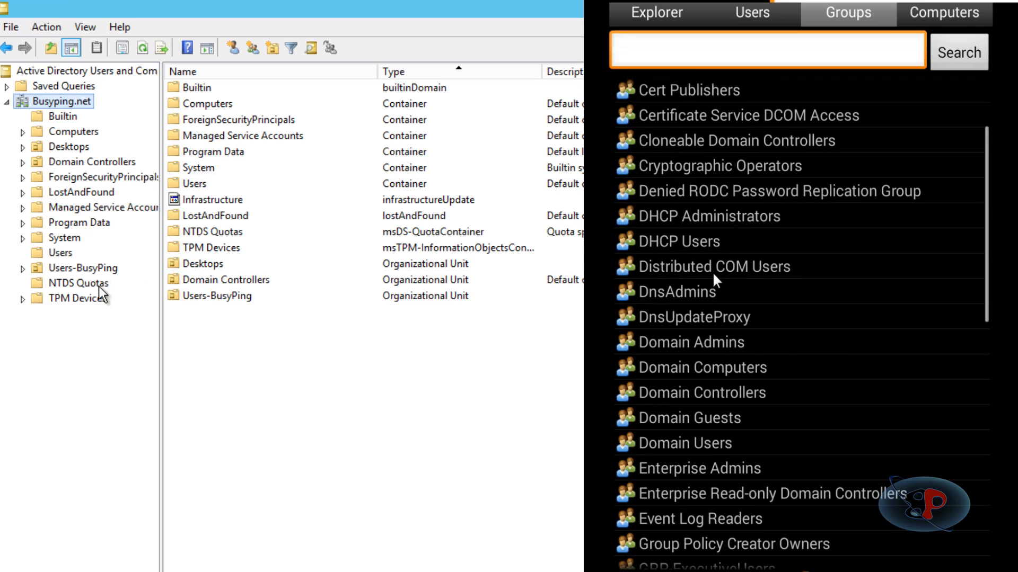
click(691, 342)
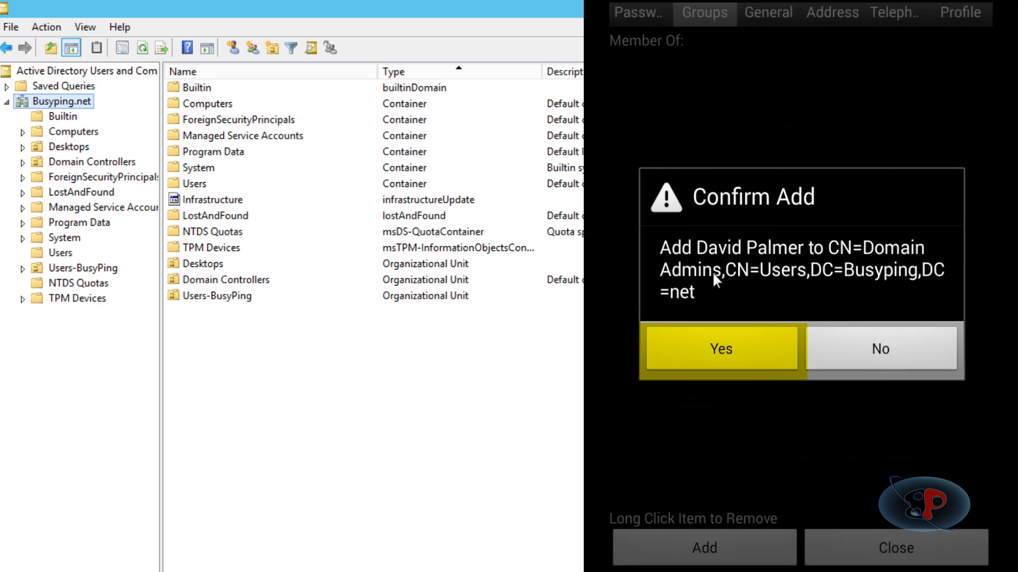
click(720, 348)
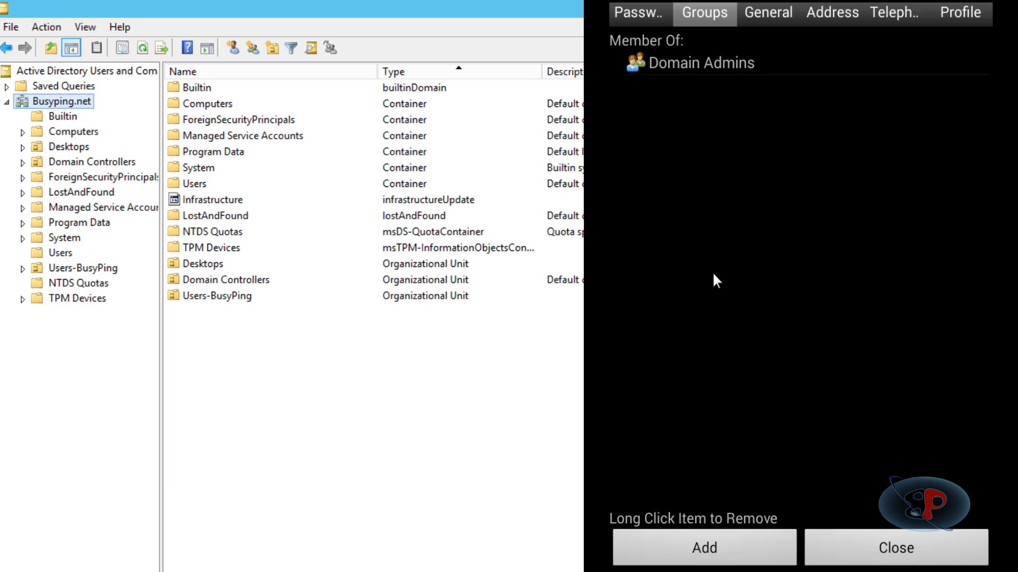
click(704, 547)
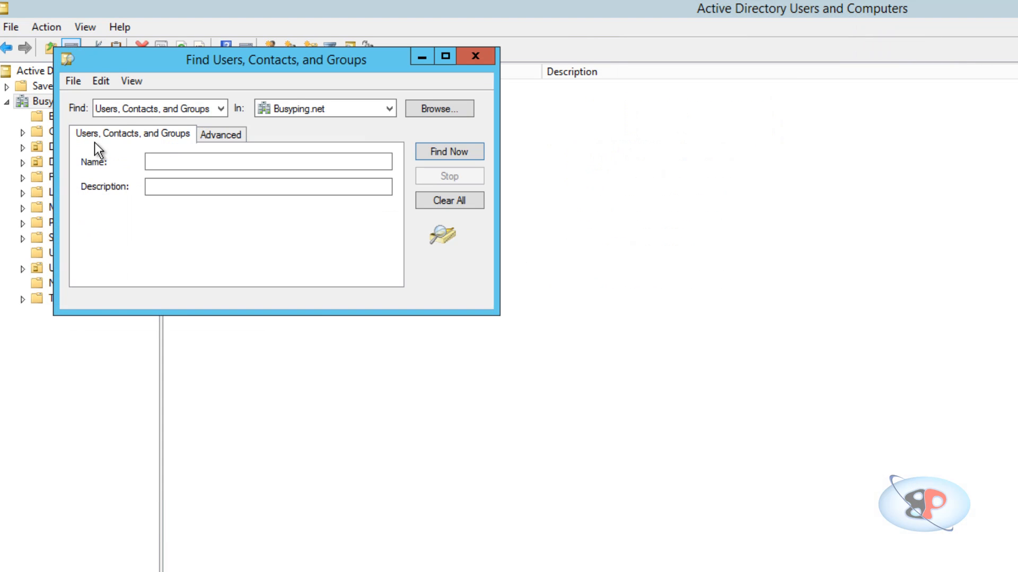
click(449, 151)
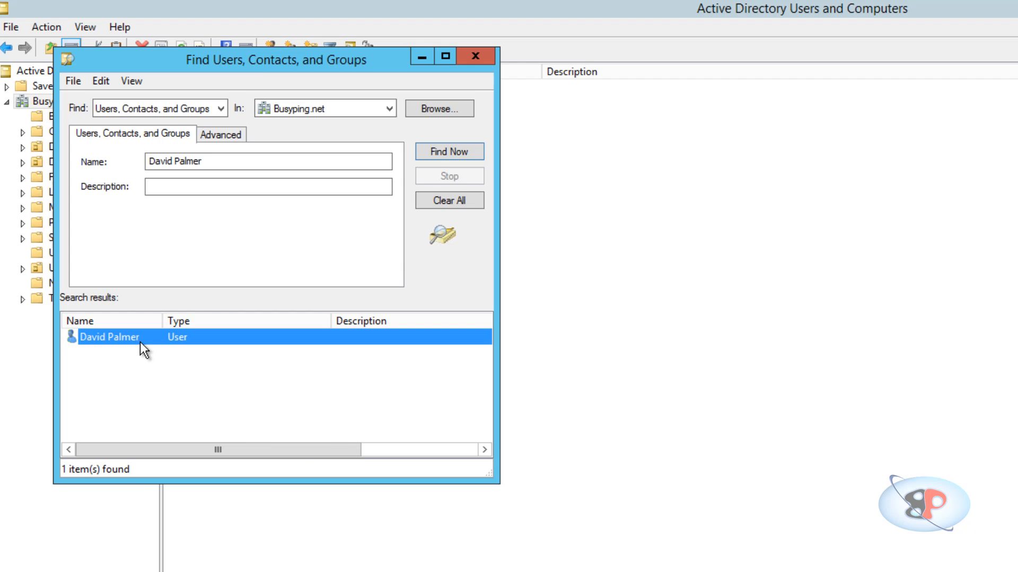
double_click(109, 337)
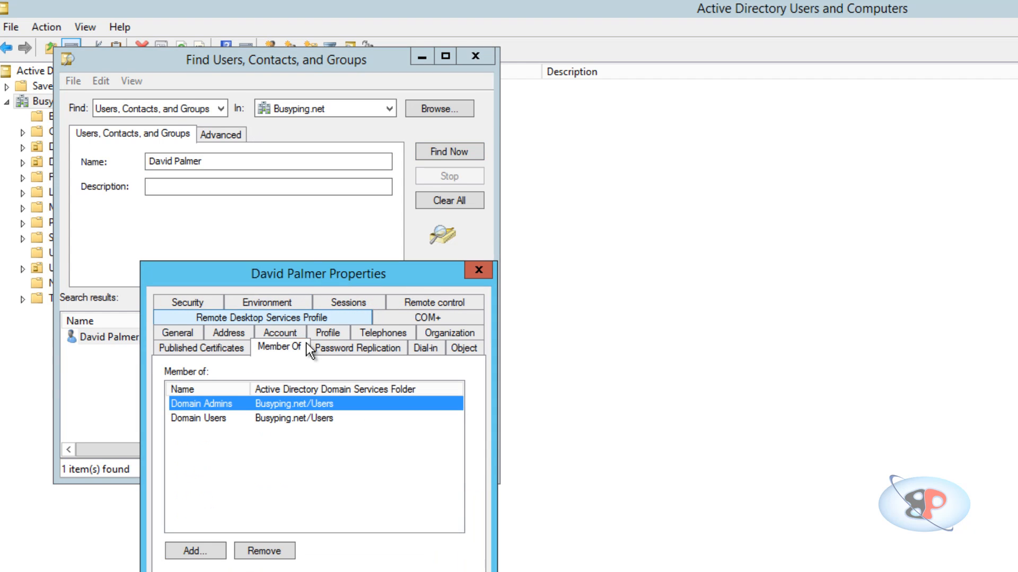
mouse_move(234, 415)
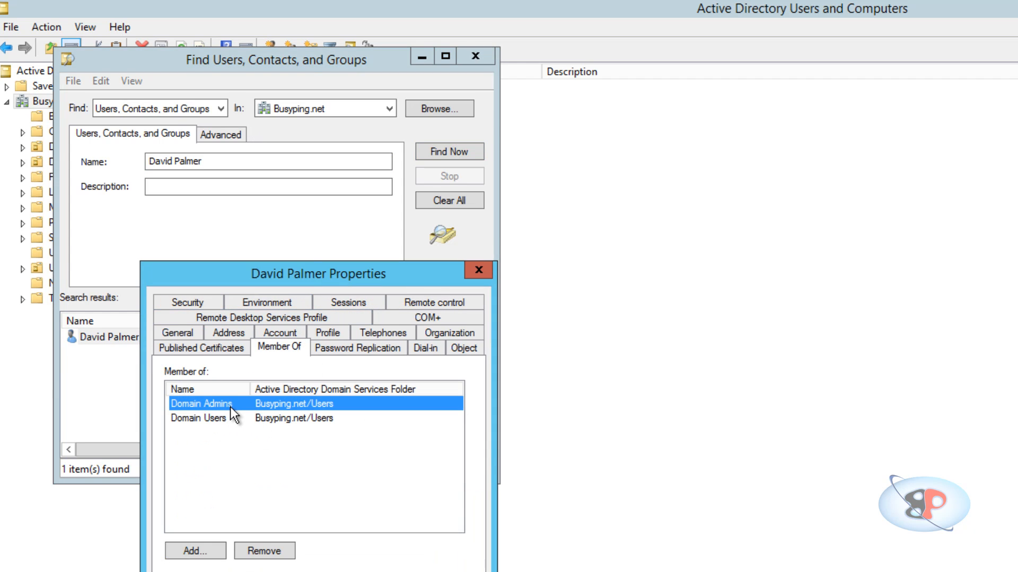
mouse_move(226, 447)
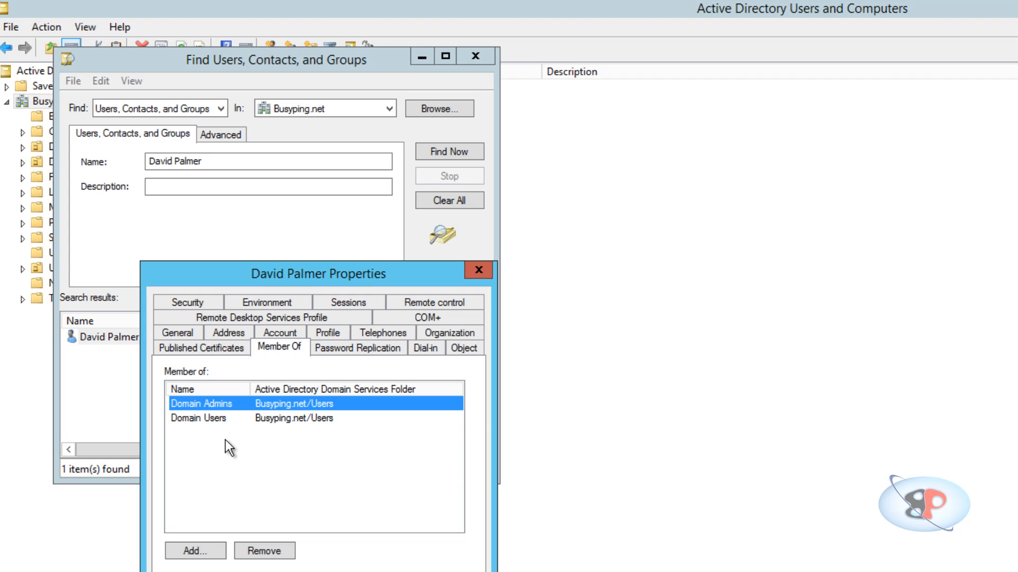
click(478, 270)
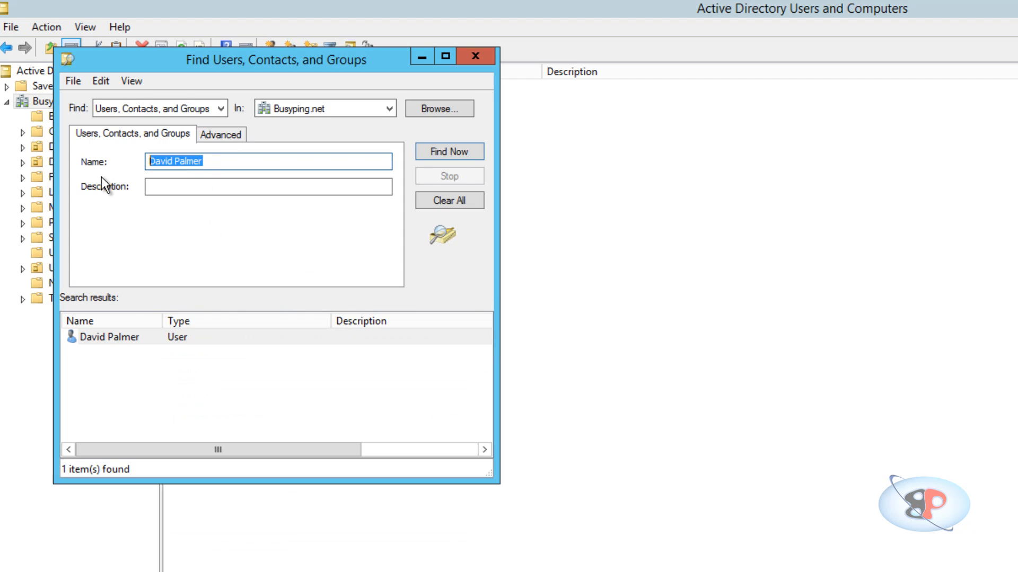
text(James)
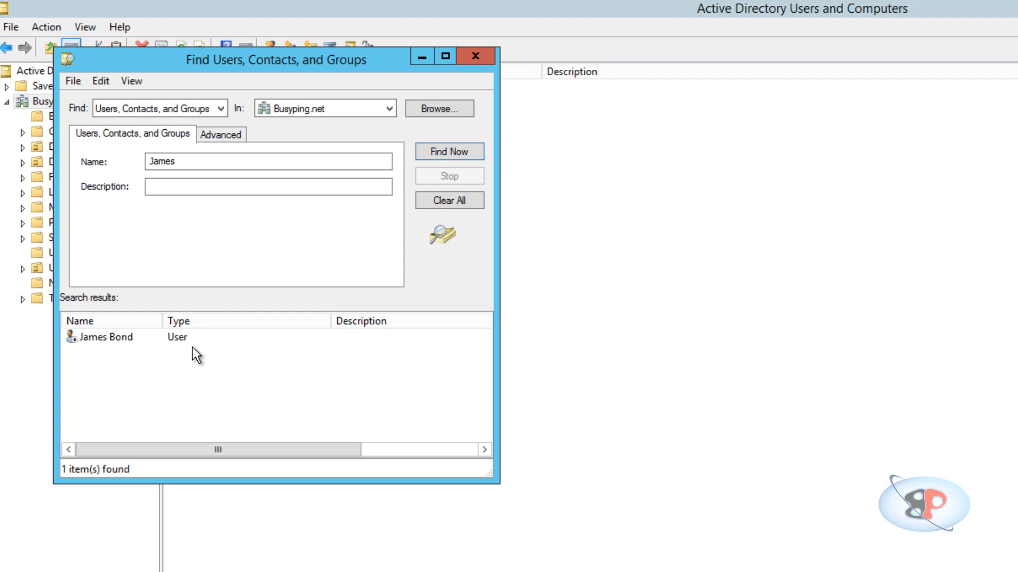
Step: Confirm 'Account is disabled' on James Bond's Account tab and close his properties
double_click(106, 337)
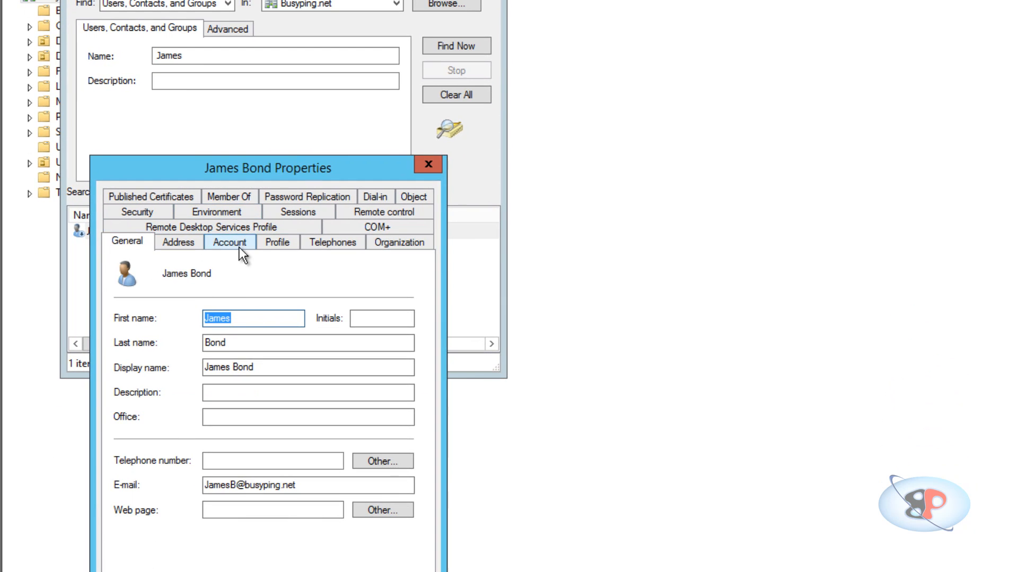
click(229, 242)
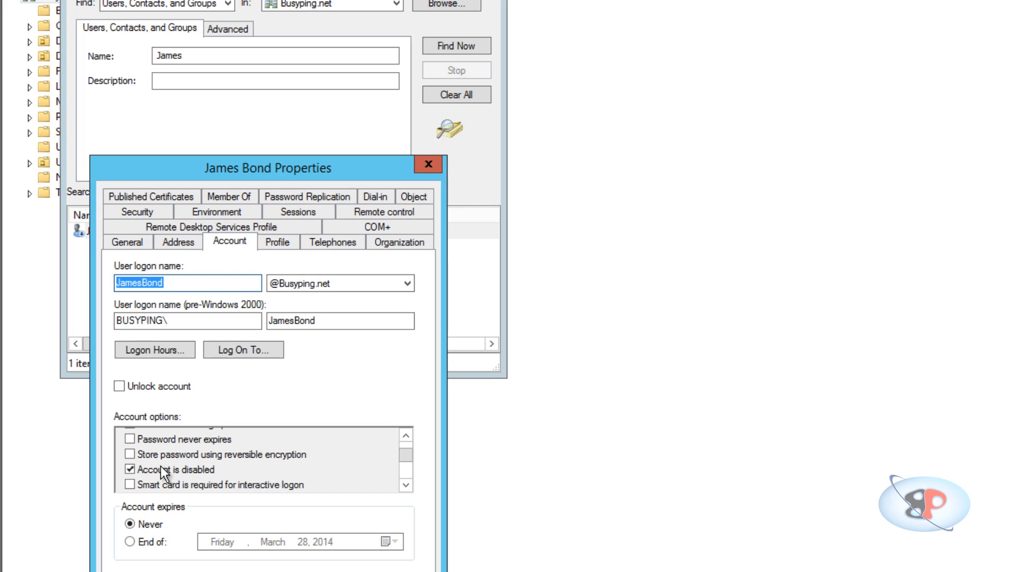
click(427, 165)
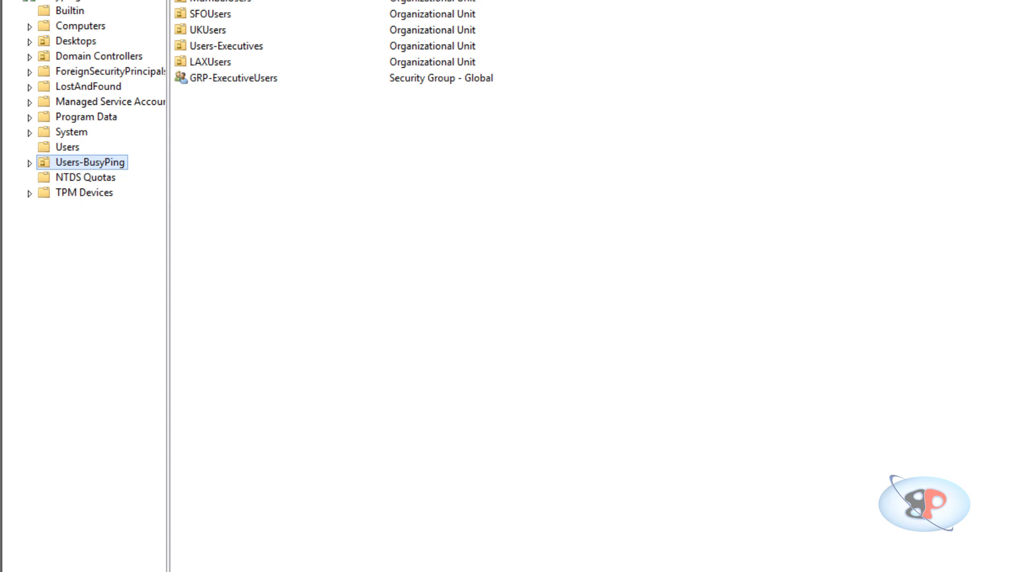
Step: List the domain's computers and bring up WIN7003's details
click(750, 13)
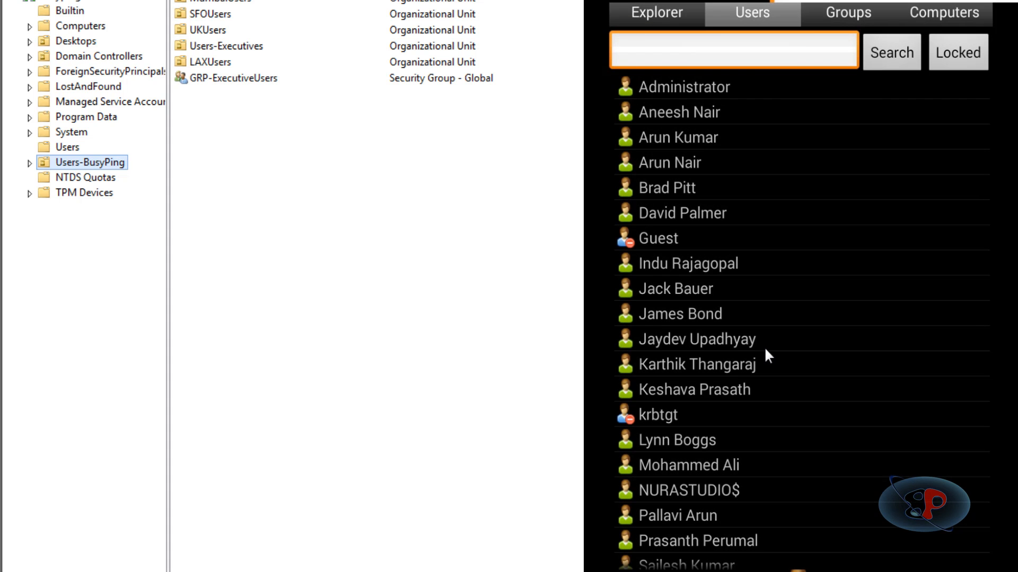
click(942, 12)
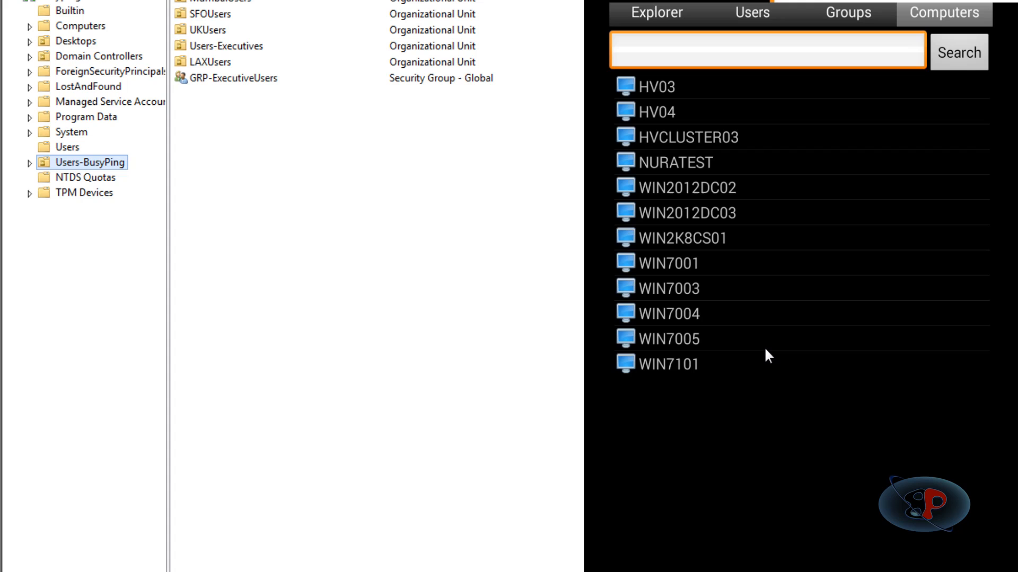
click(670, 289)
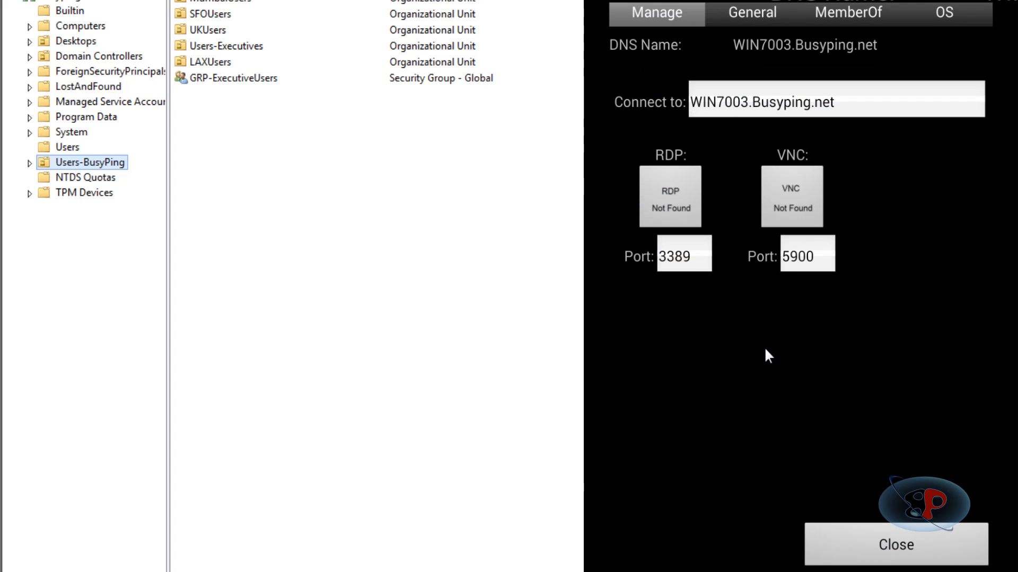
Step: Review WIN7003's OS, General and MemberOf information, then close its details
click(943, 12)
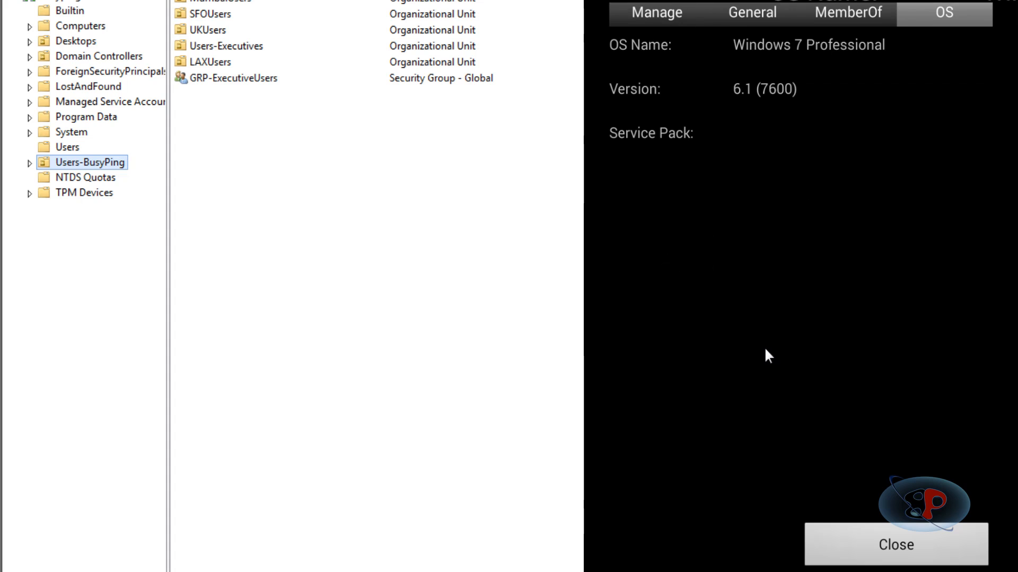
click(751, 14)
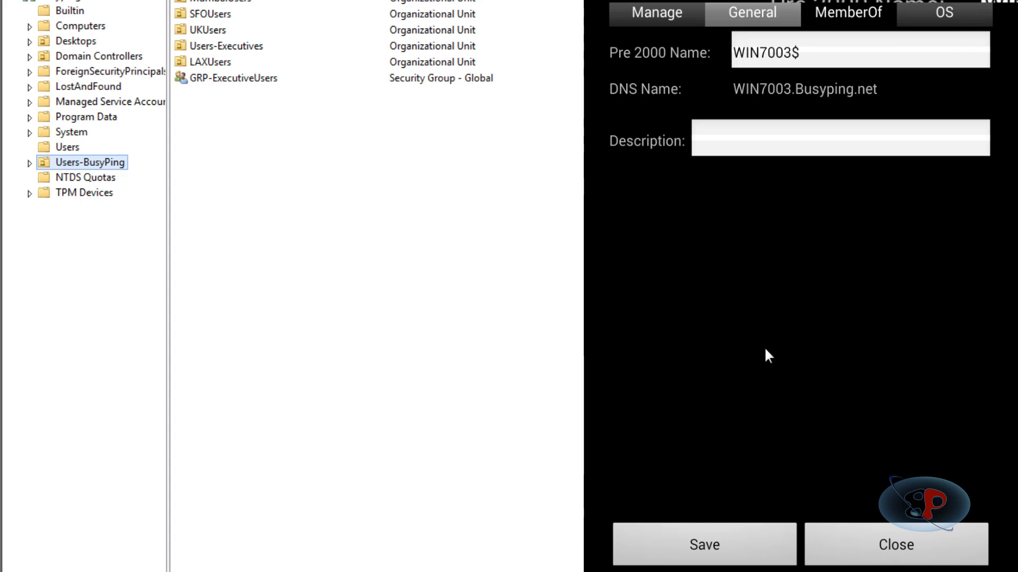
click(847, 13)
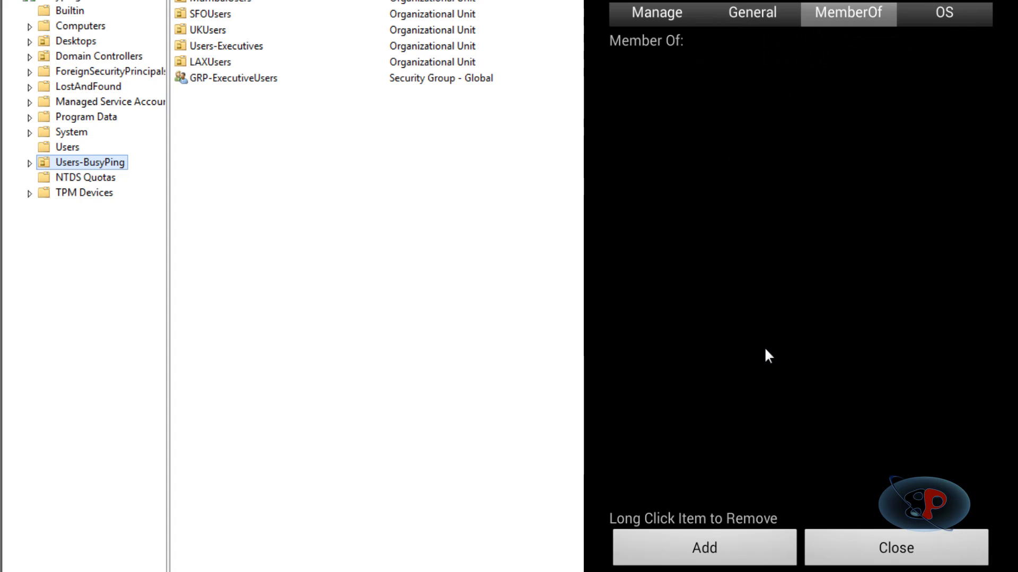
click(656, 13)
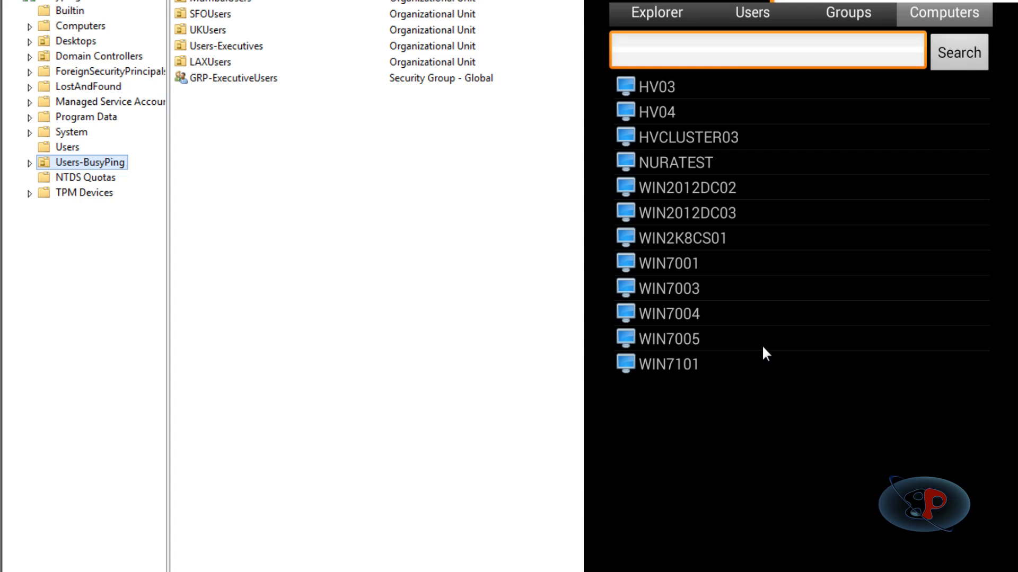
Step: Return to the explorer view listing the BUSYPING domain's top-level containers
click(655, 12)
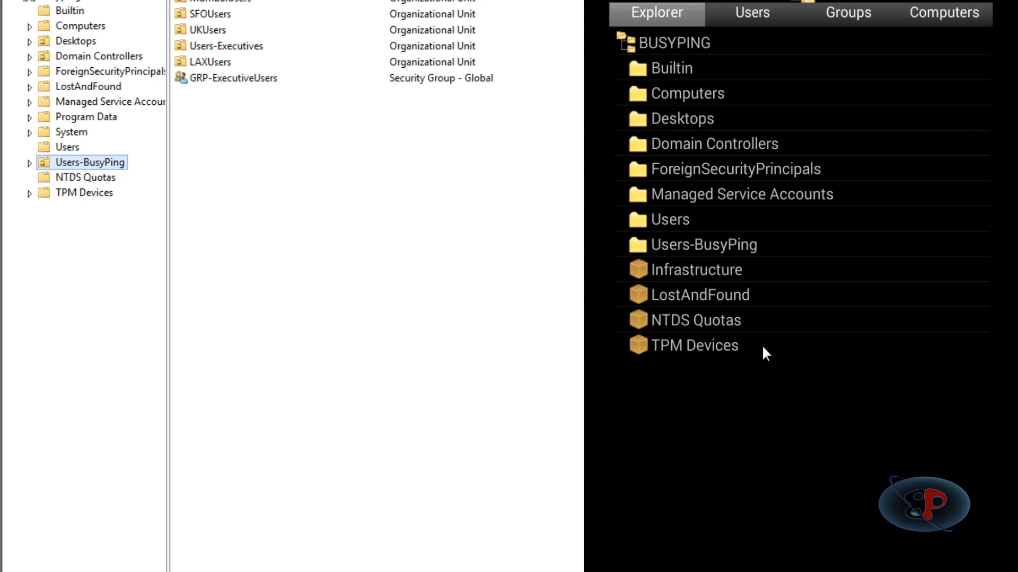
mouse_move(769, 351)
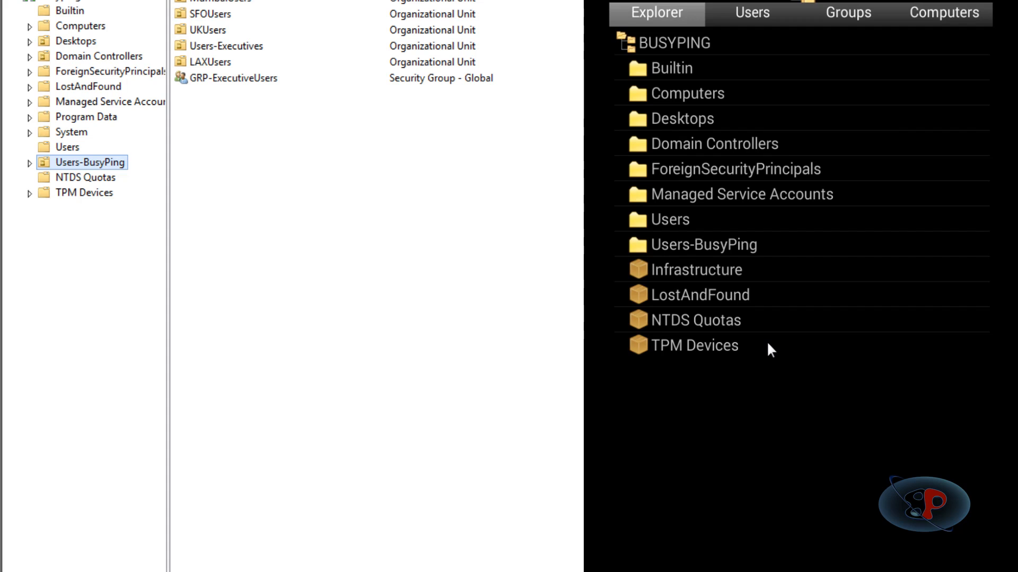